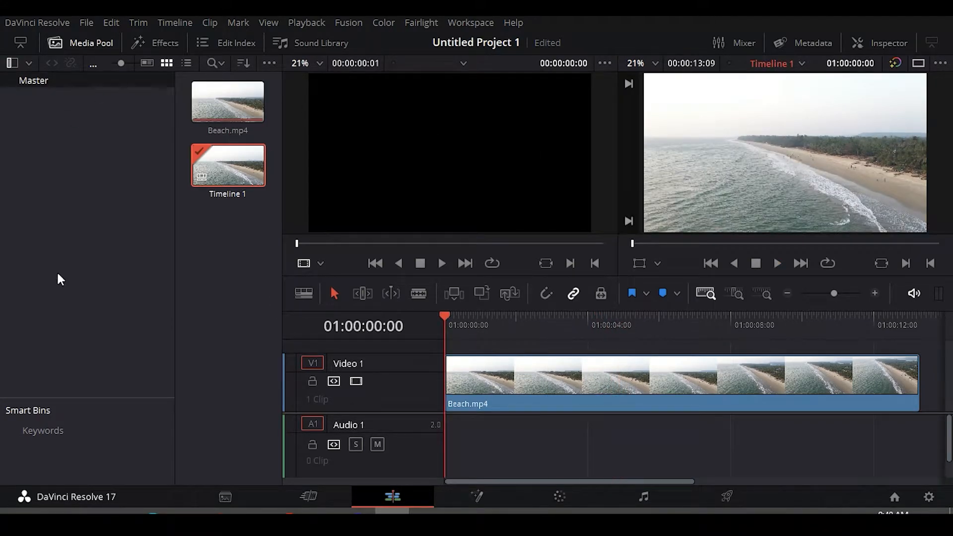
Step: Close the Media Pool and Effects panels so viewers and timeline span the full width
click(163, 42)
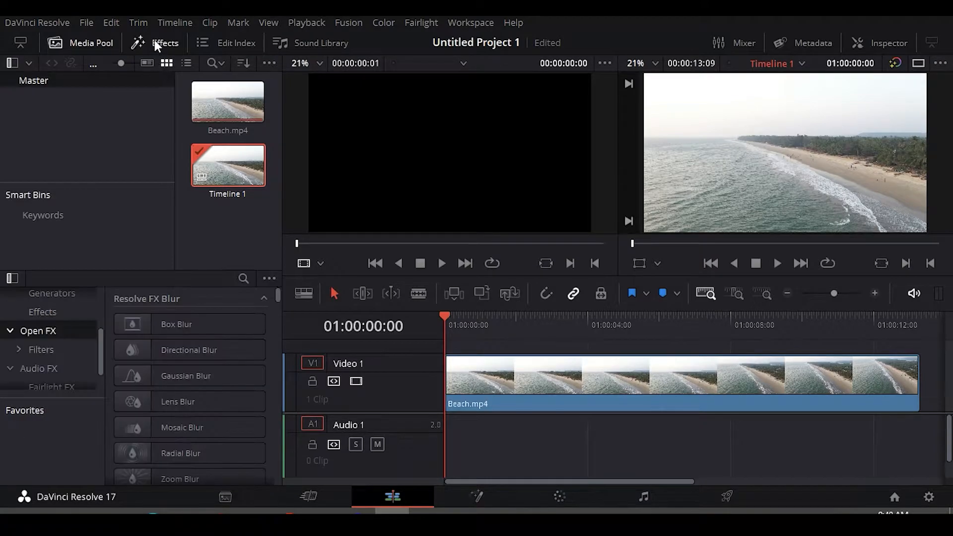
click(163, 43)
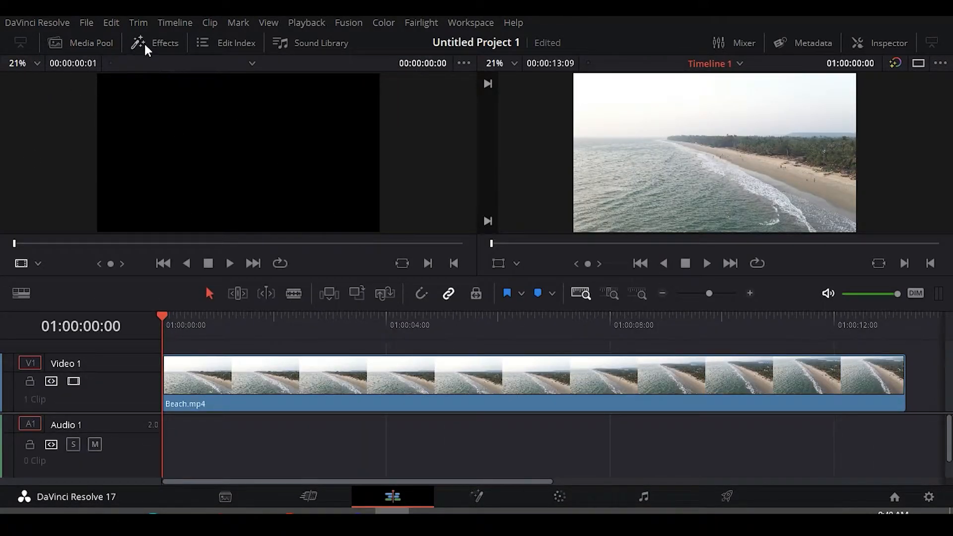
Step: Show the Titles templates and preview Left Lower Third and Middle Lower Third
click(165, 42)
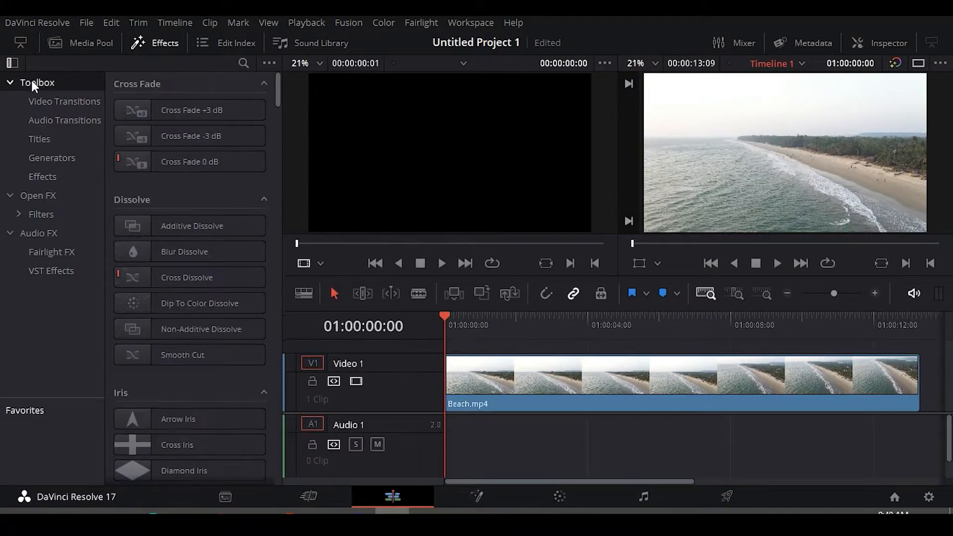
click(38, 138)
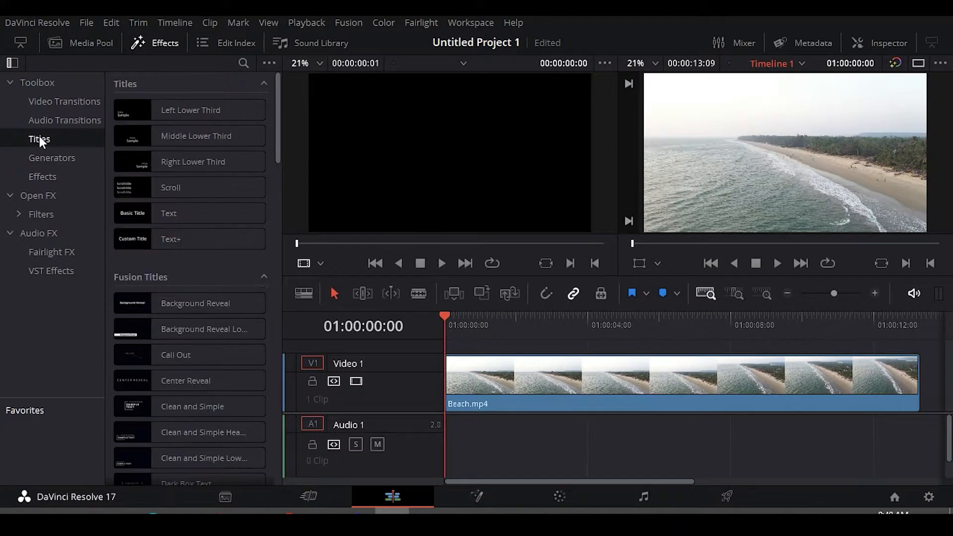
click(190, 110)
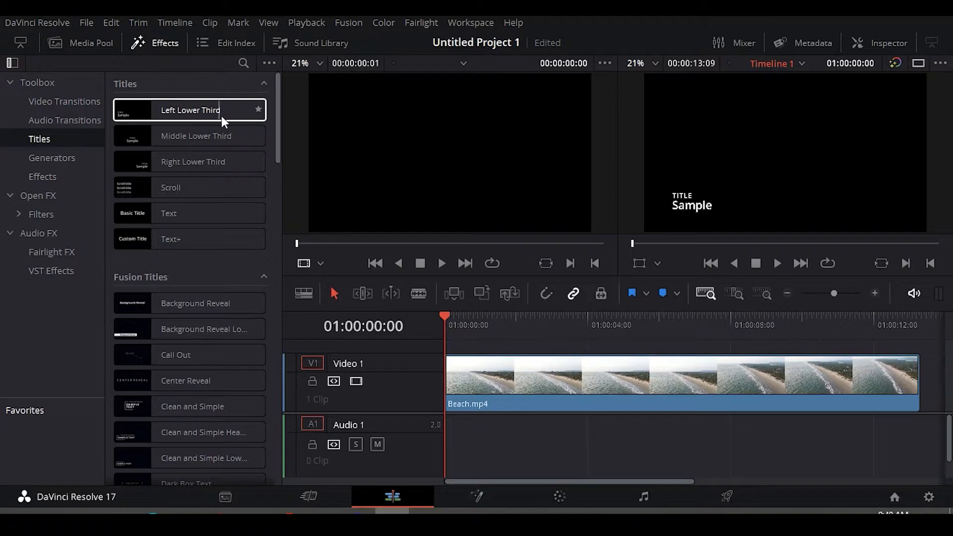
click(197, 135)
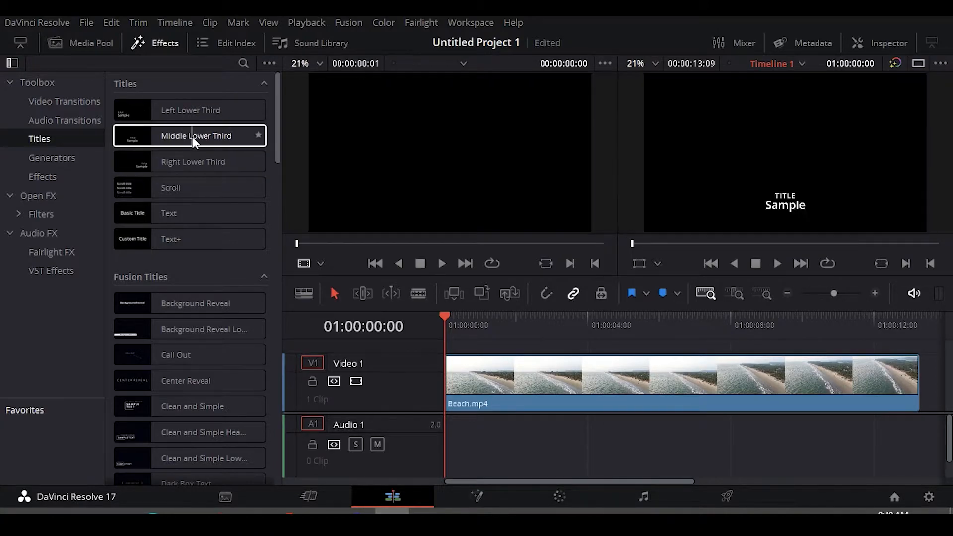
click(195, 303)
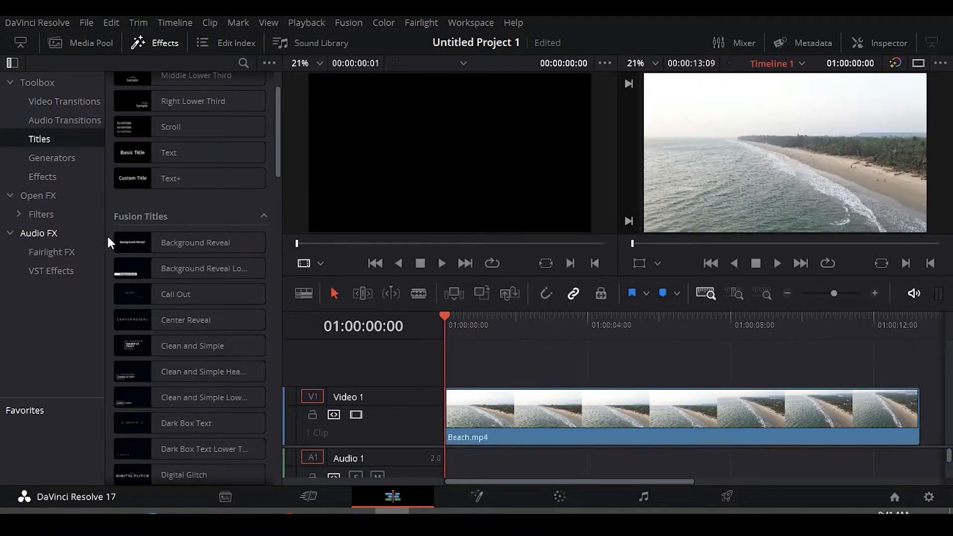
click(195, 242)
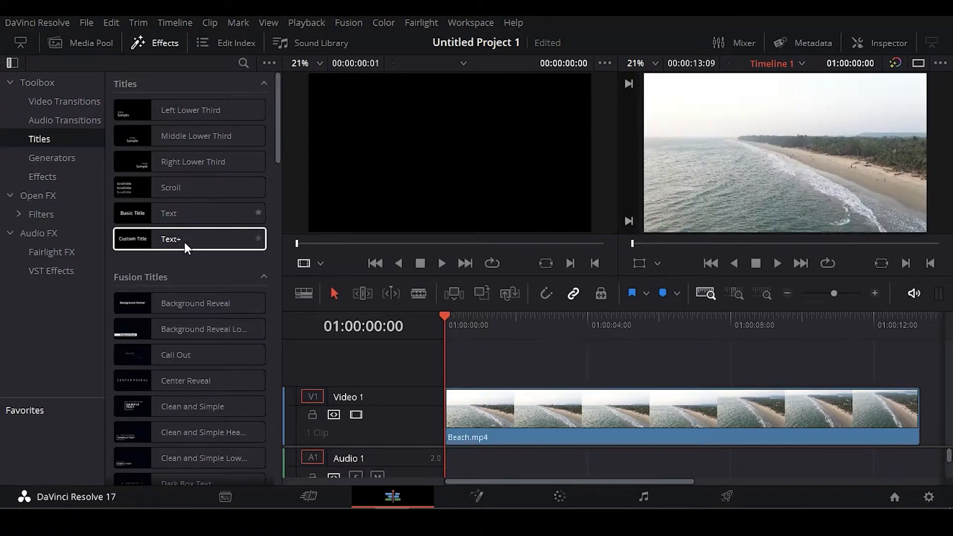
Step: Put a basic Text title on V2 spanning Beach.mp4's full length, then close Effects
click(168, 213)
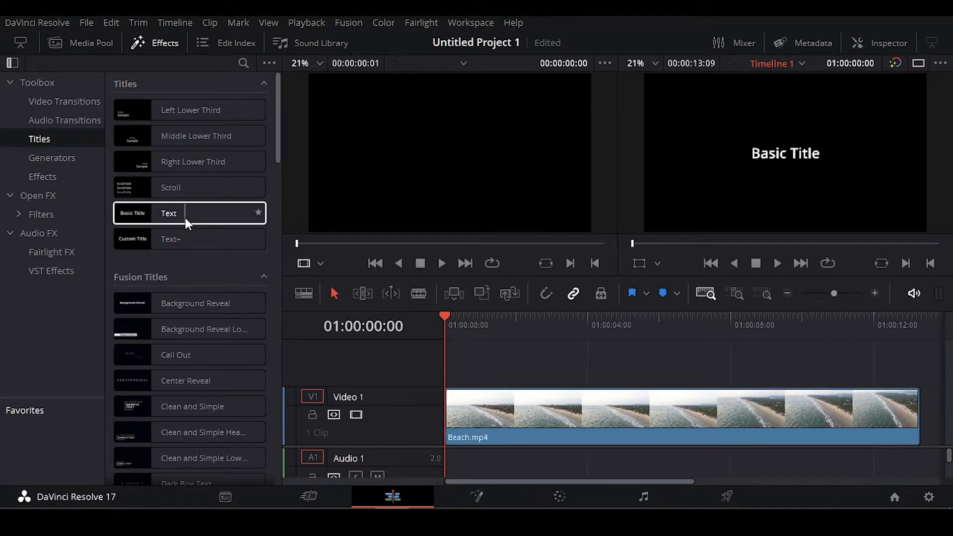
drag(188, 212, 479, 373)
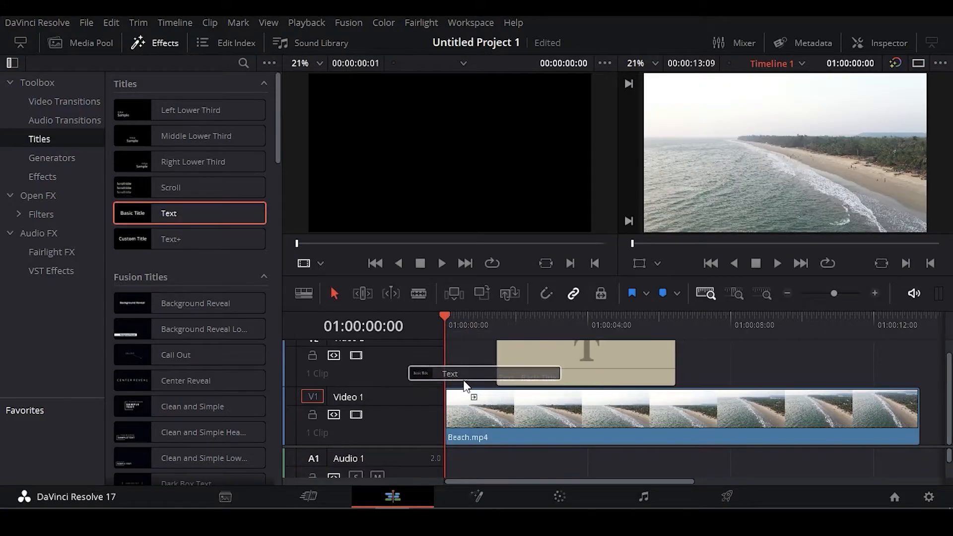
drag(449, 373, 535, 364)
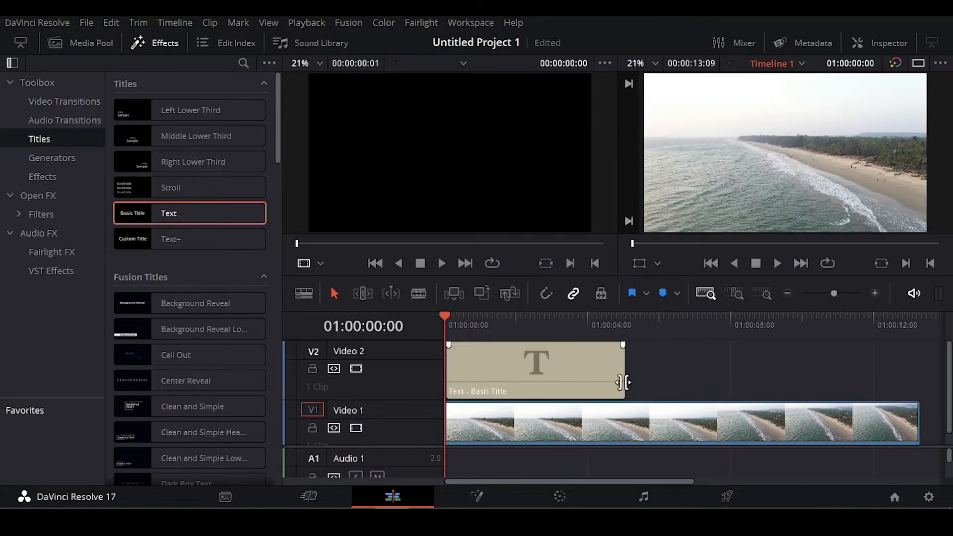
drag(625, 381, 878, 381)
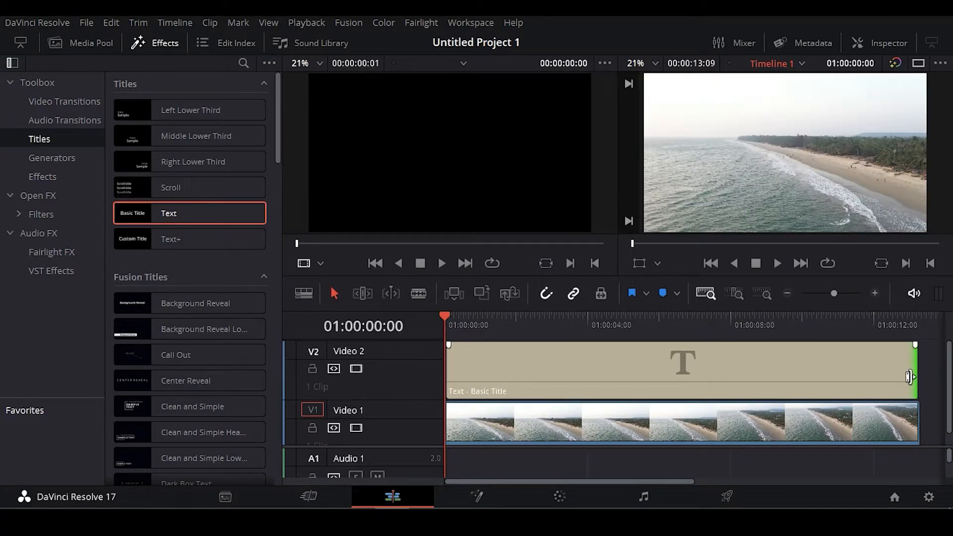
click(680, 369)
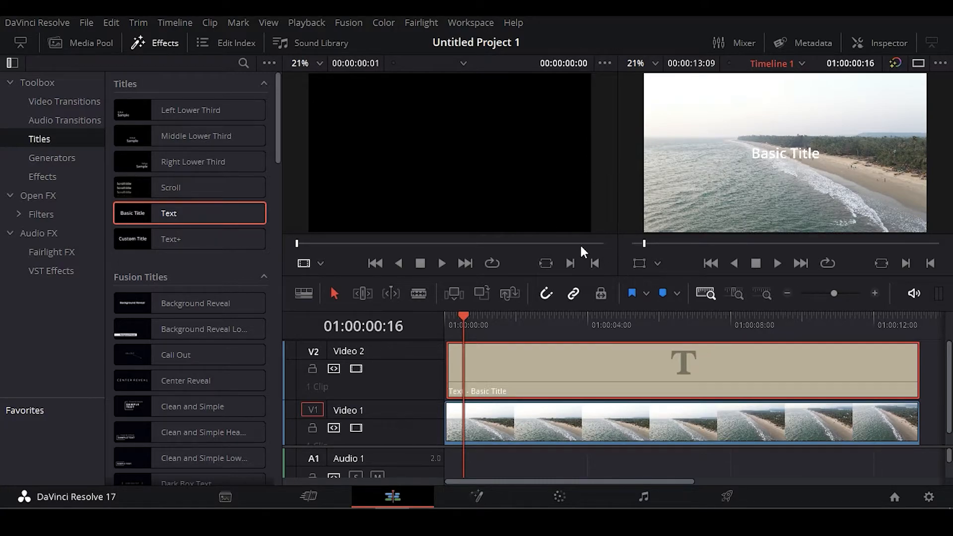
click(155, 42)
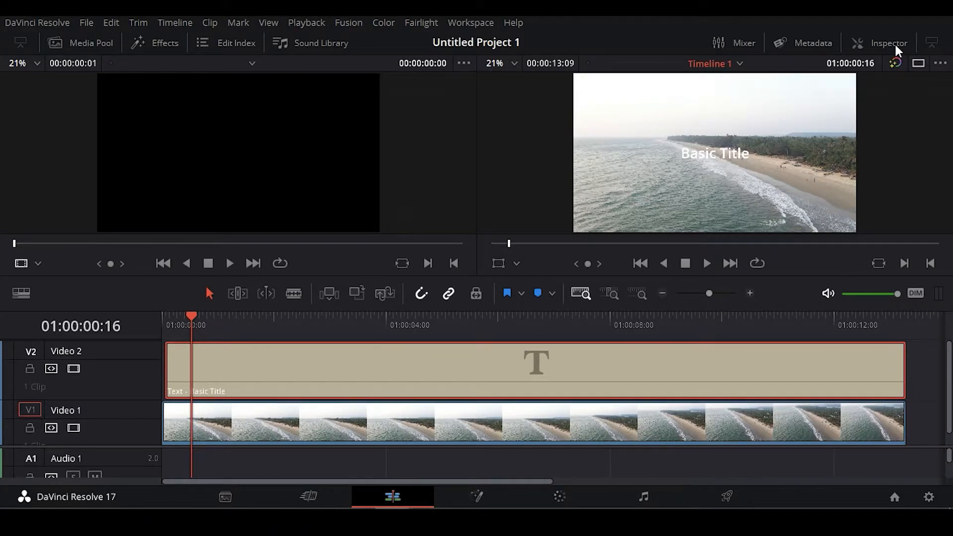
Step: Enter the title text 'Beach is bitch' in the Inspector
click(887, 43)
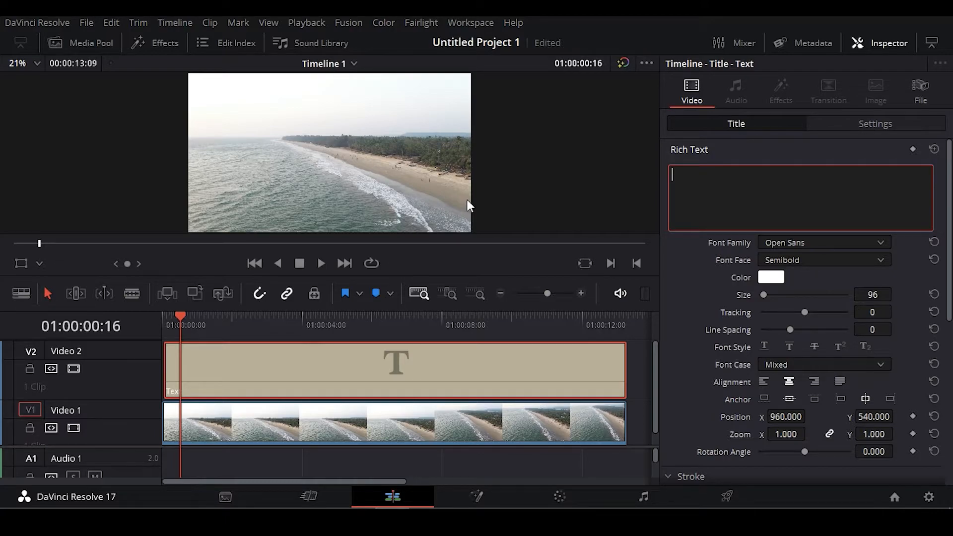
text(Beach is b)
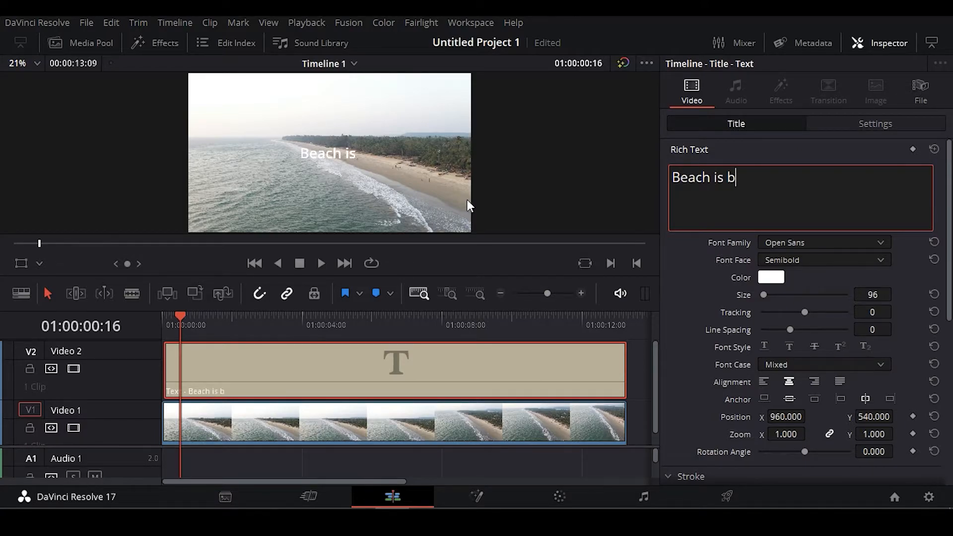
text(itch)
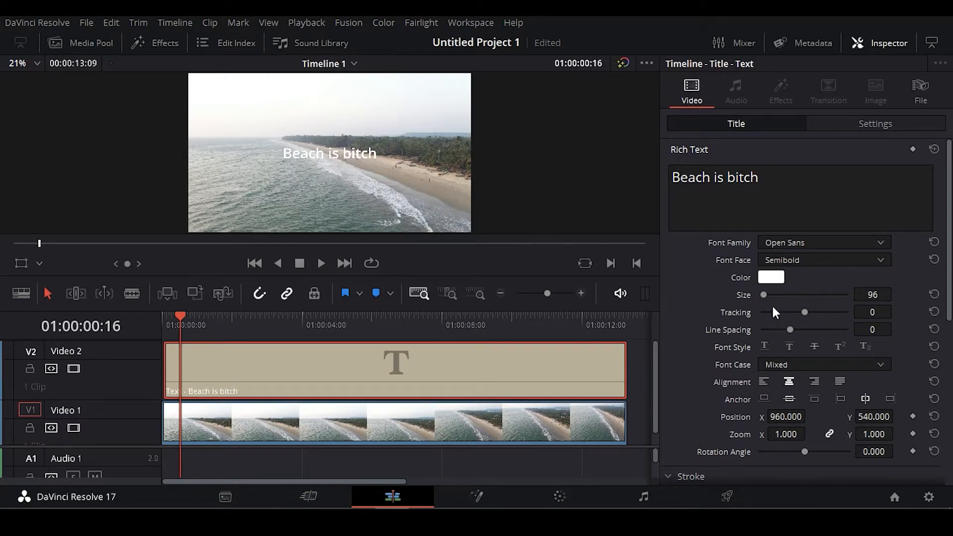
Step: Enlarge the title to size 267 and adjust its tracking and line spacing
drag(763, 294, 762, 294)
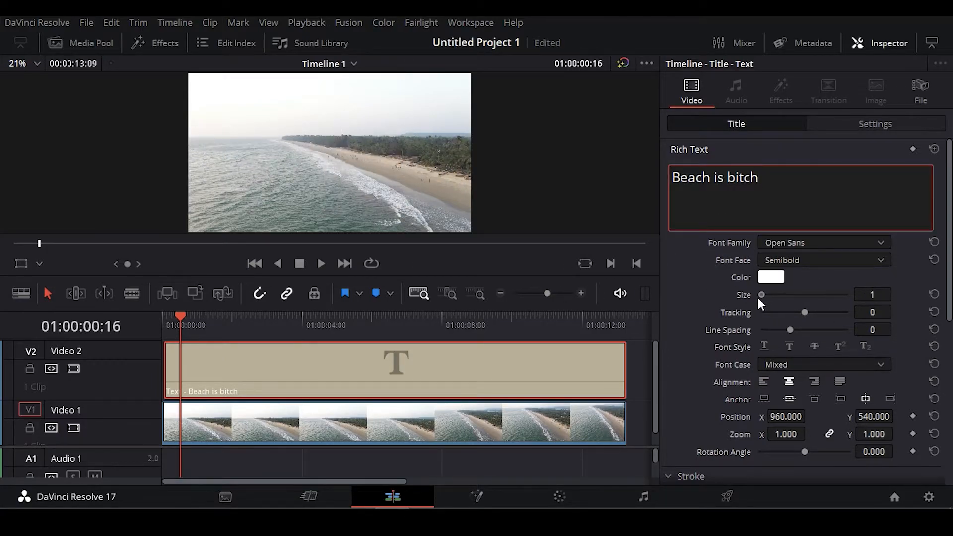
drag(761, 294, 772, 294)
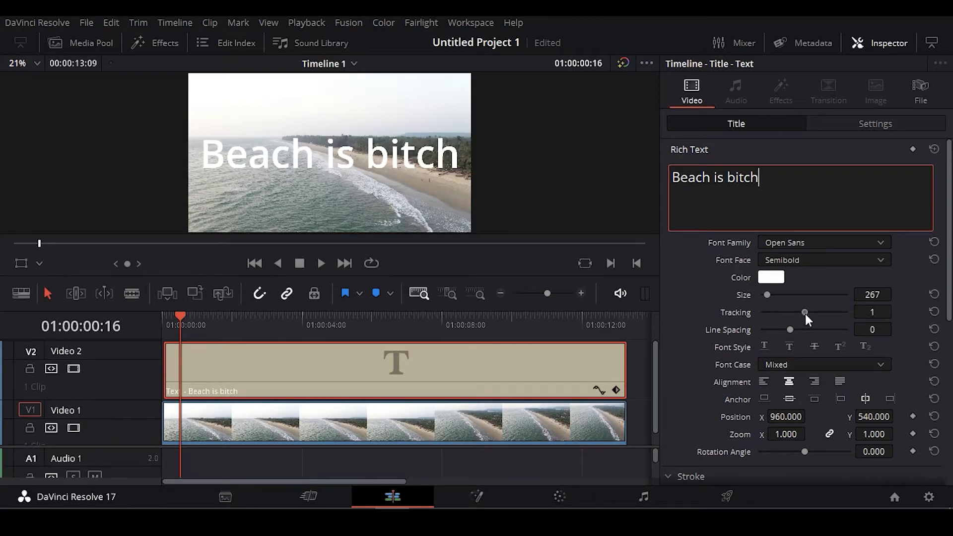
drag(790, 311, 807, 311)
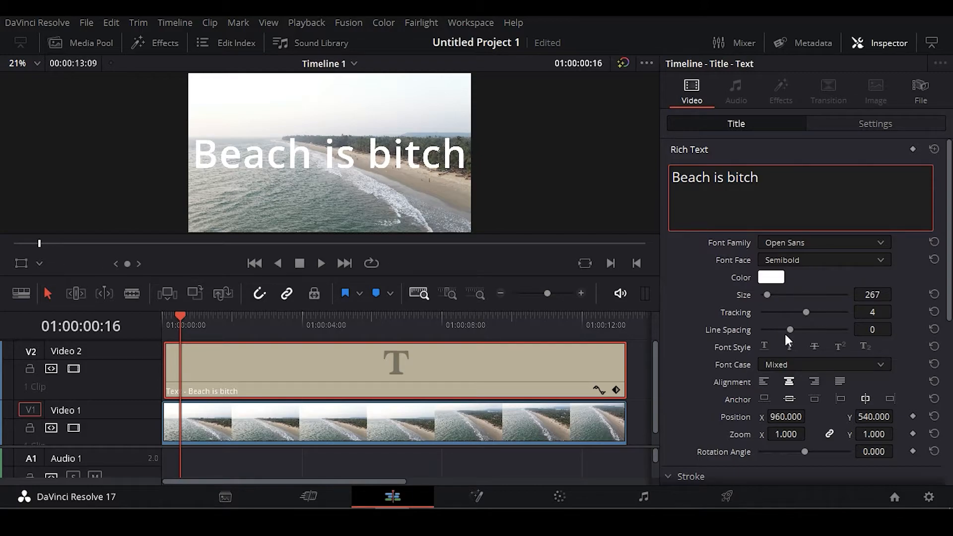
drag(789, 328, 786, 328)
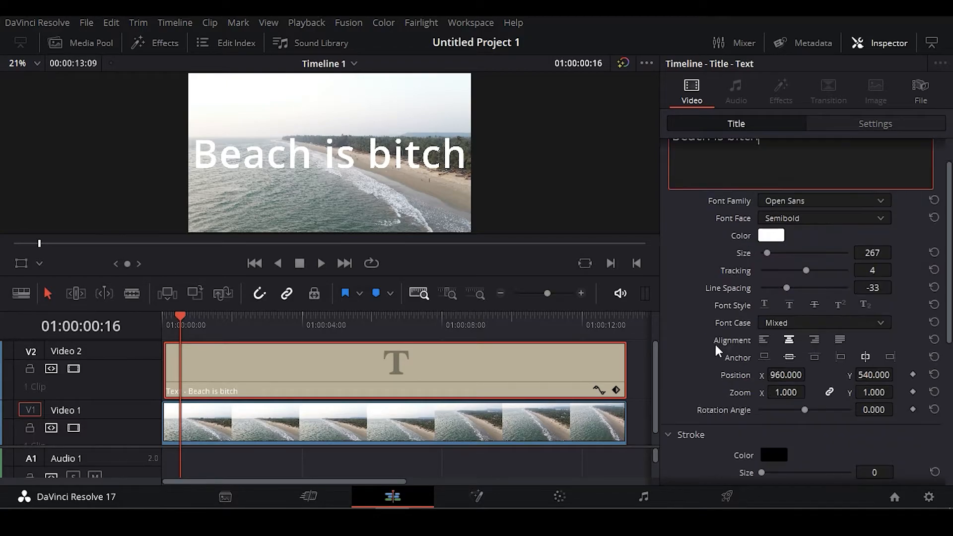
Step: Set the title's Font Case to All Caps and reduce its size to 217
click(823, 323)
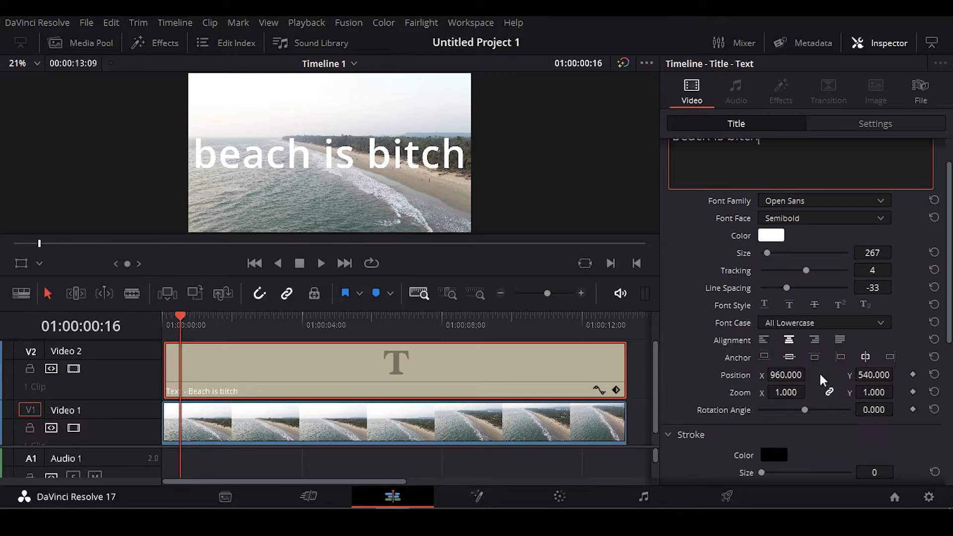
click(823, 322)
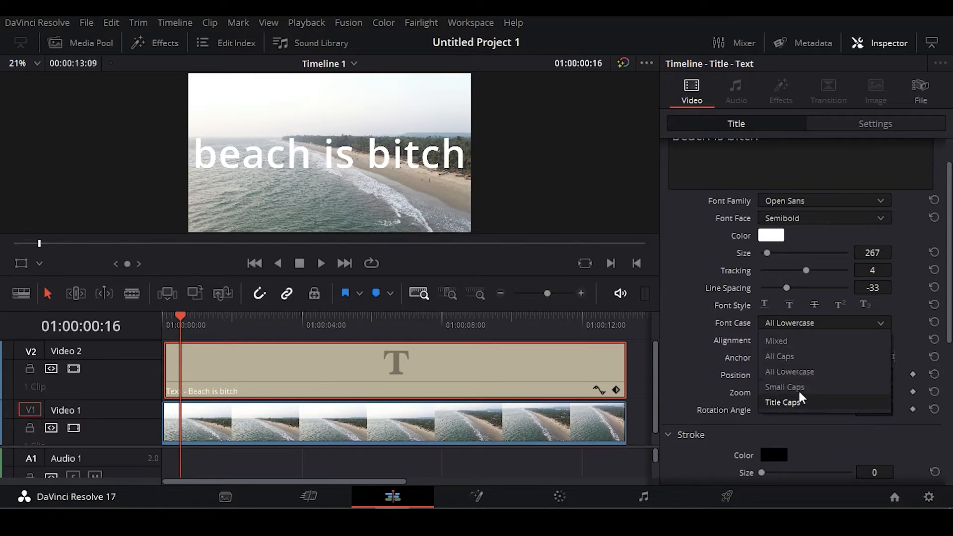
click(781, 401)
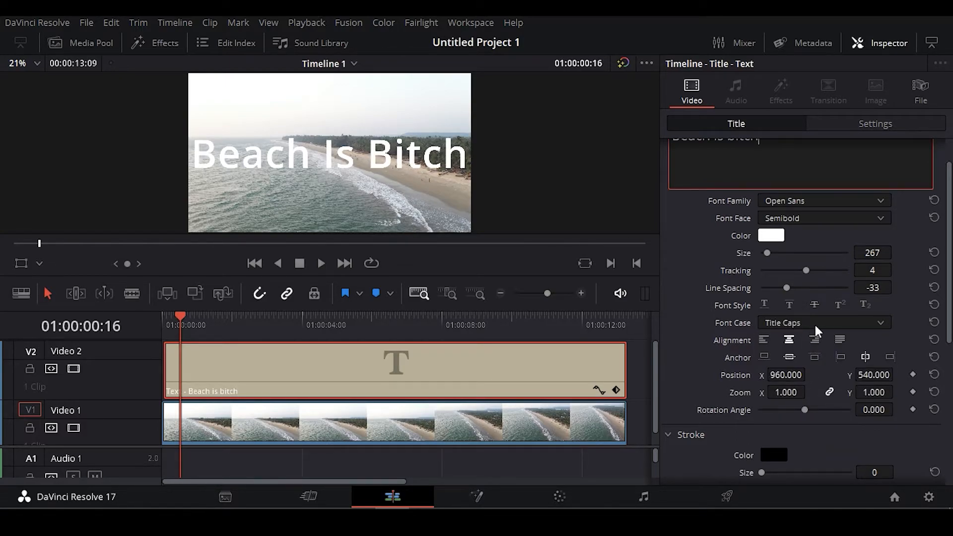
click(823, 322)
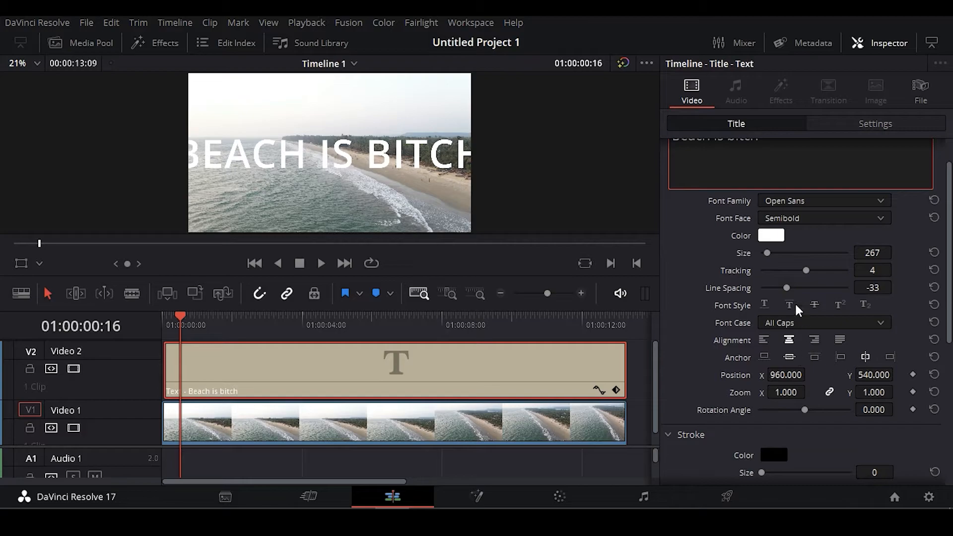
drag(766, 252, 765, 253)
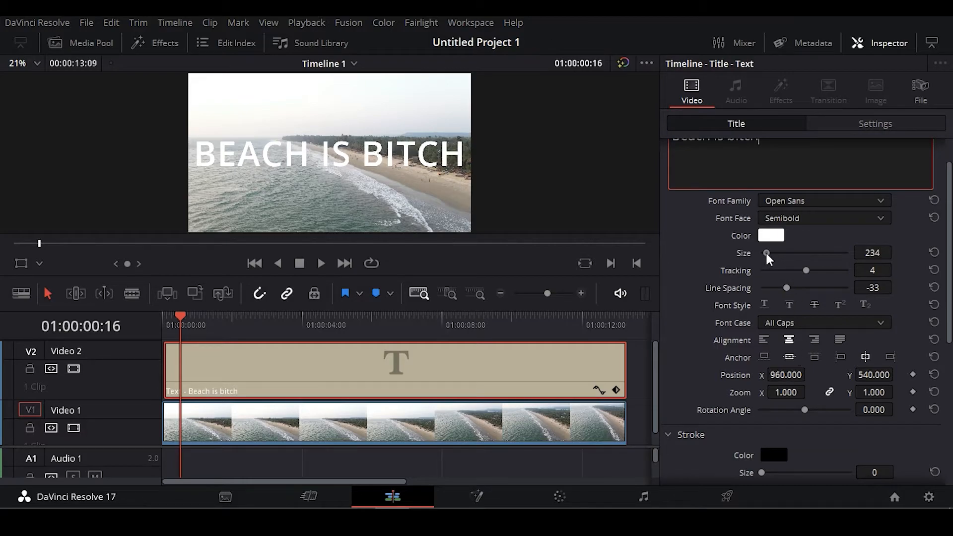
drag(767, 253, 764, 252)
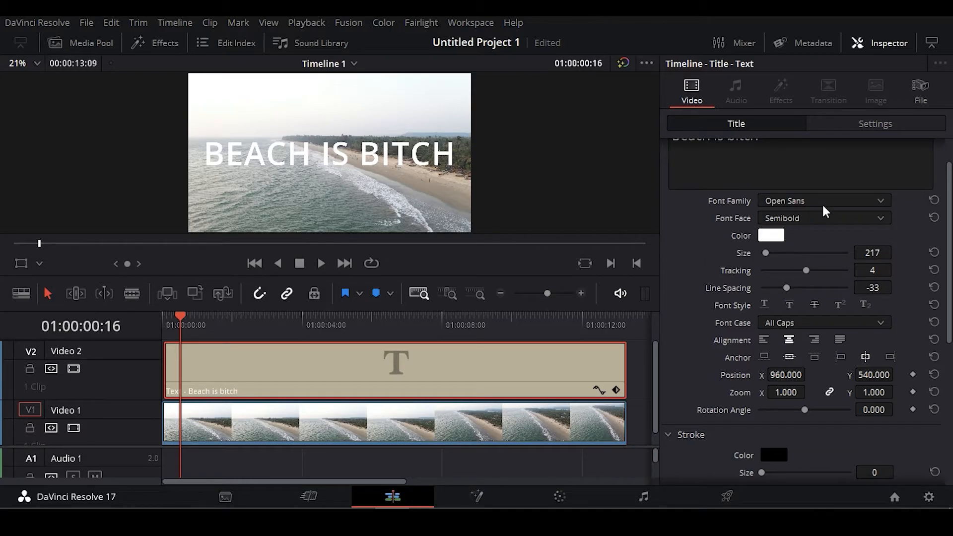
Step: Set the title font to Franklin Gothic Medium and its colour to green #8df449
click(821, 200)
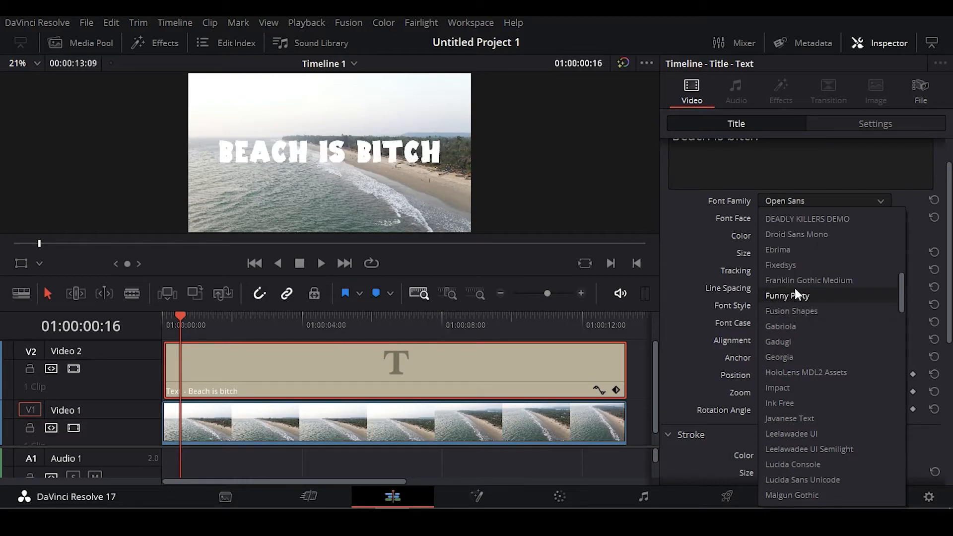
click(809, 280)
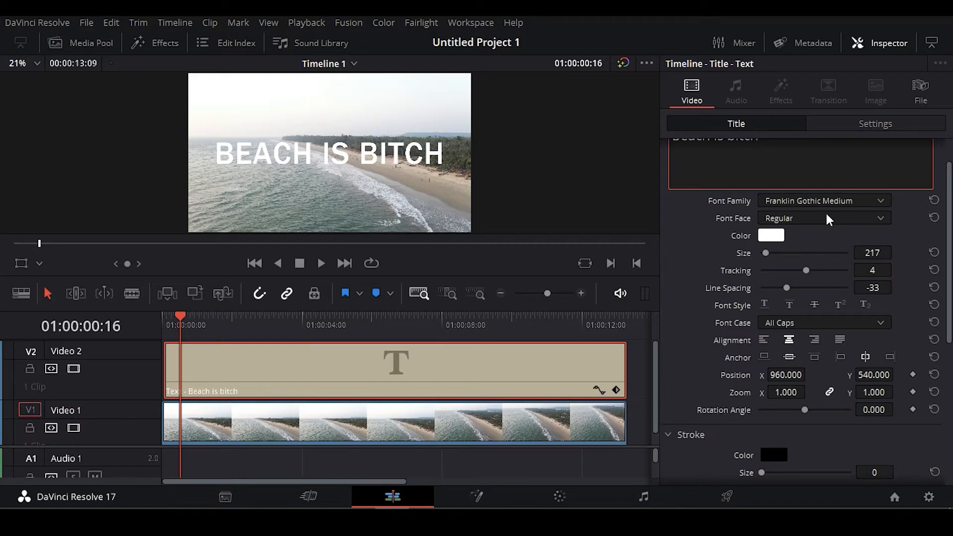
click(820, 217)
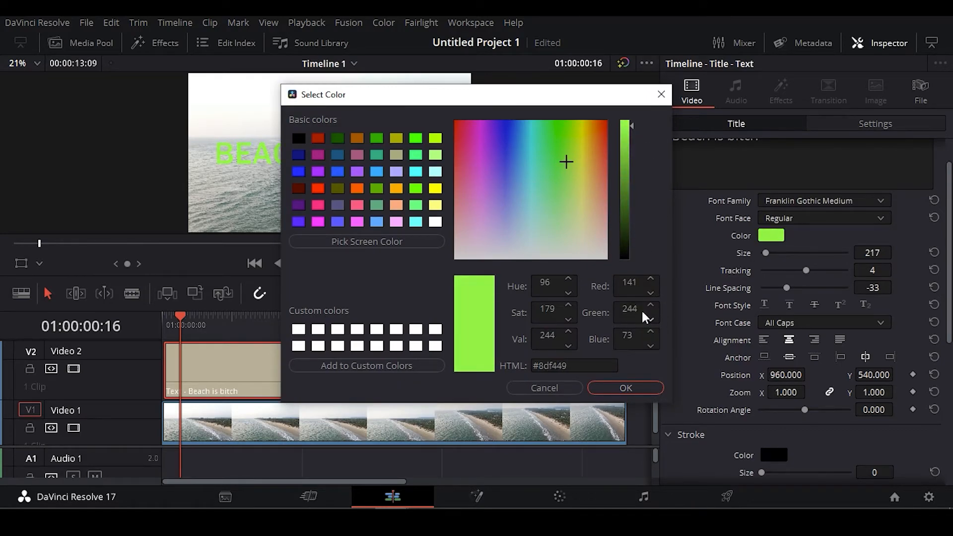
click(624, 387)
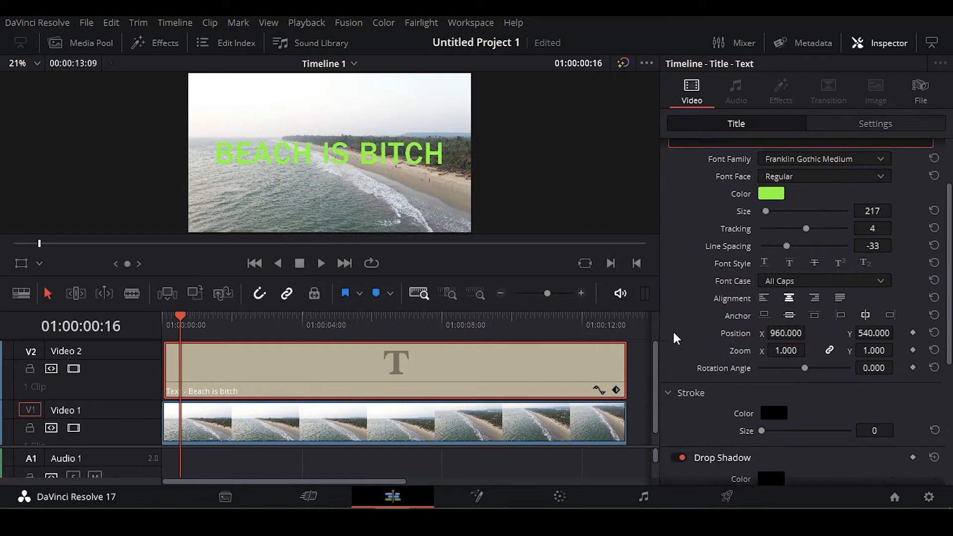
Step: Add a size 2 blue #202bff stroke and an 18, 10 drop shadow offset
scroll(down, 3)
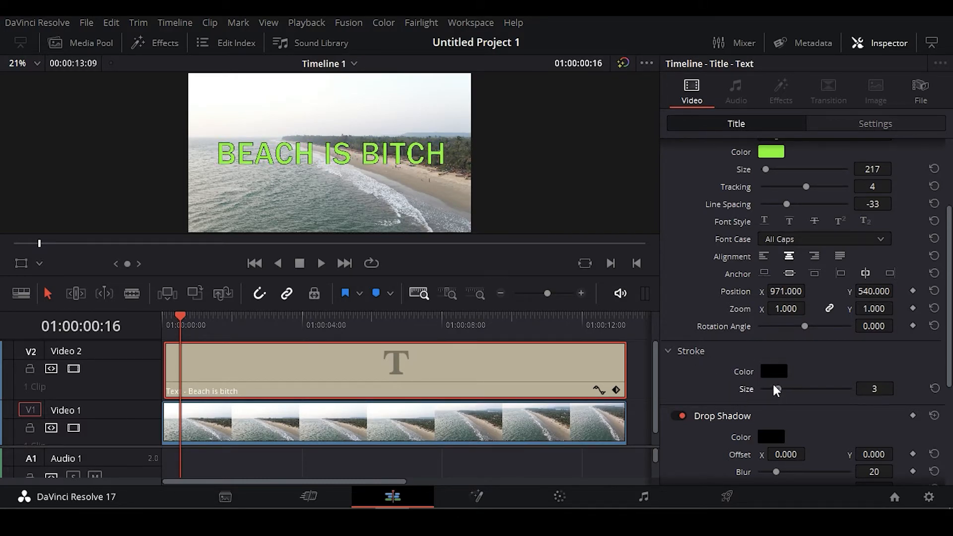
click(668, 351)
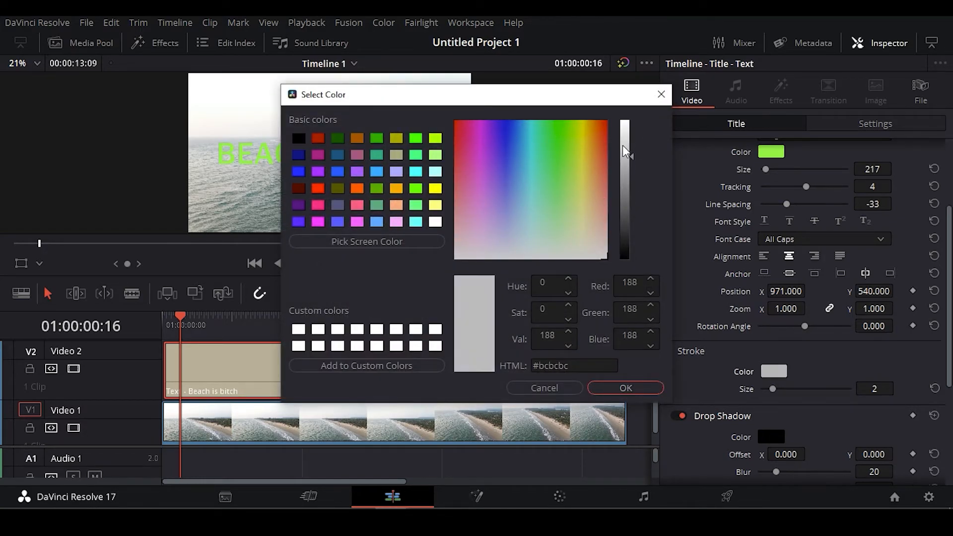
click(505, 138)
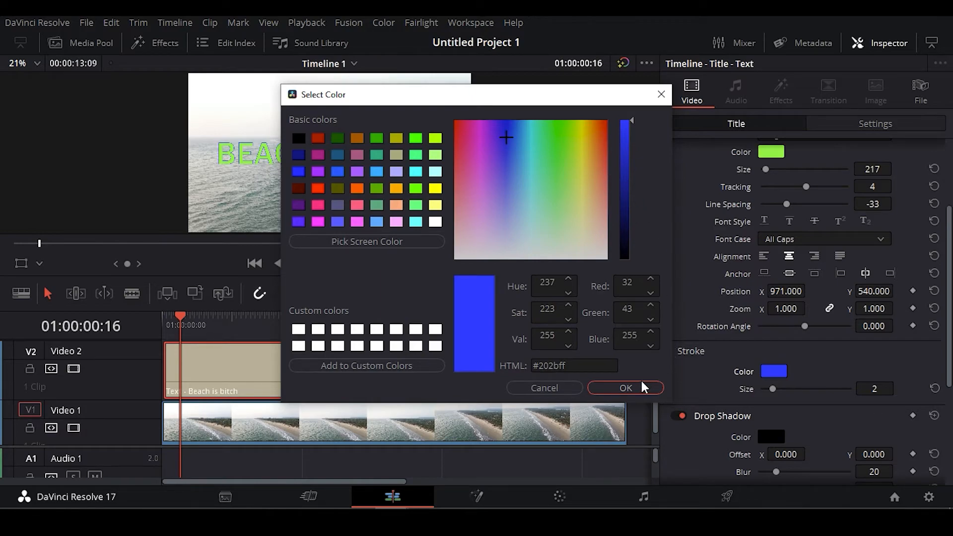
click(617, 388)
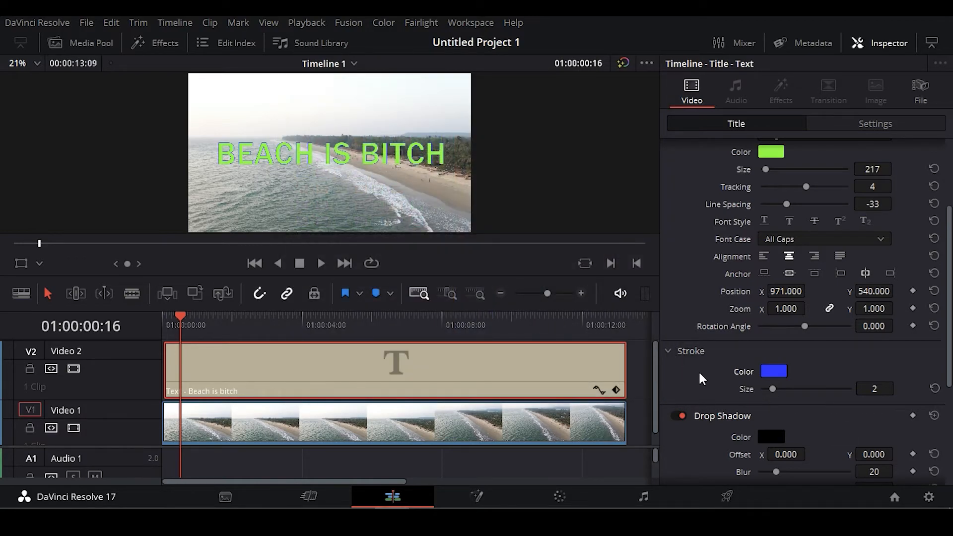
scroll(down, 3)
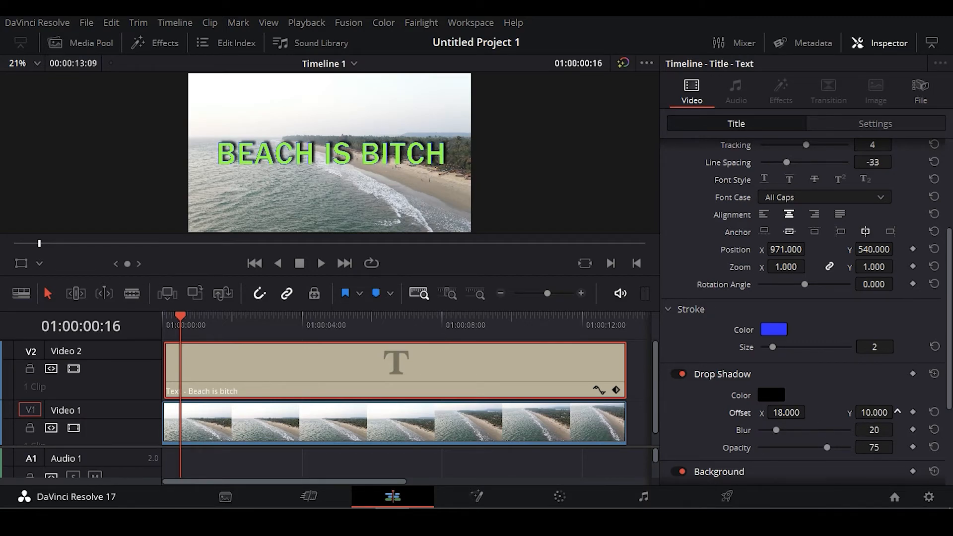
Step: Set shadow offset Y to -13, trim the title to about two seconds, playhead home
click(896, 411)
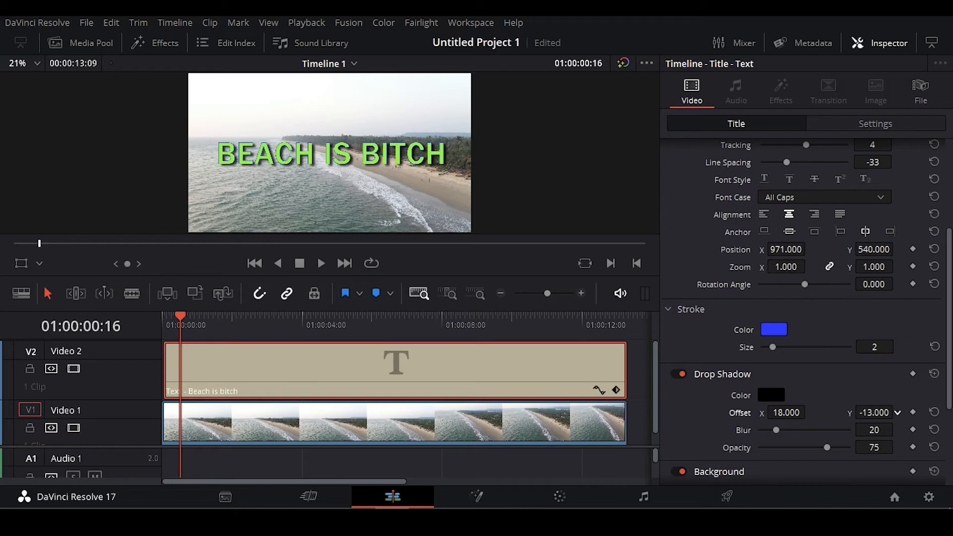
scroll(down, 3)
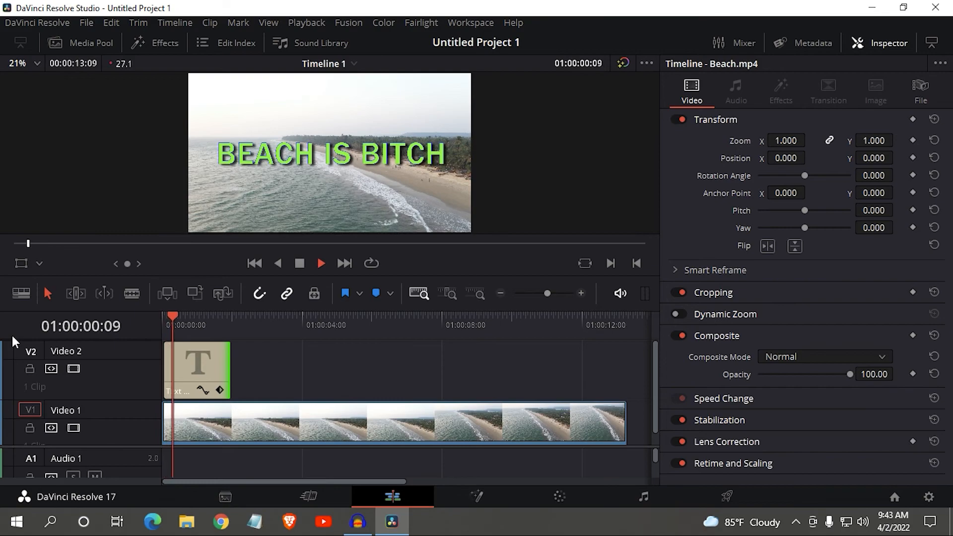
click(241, 316)
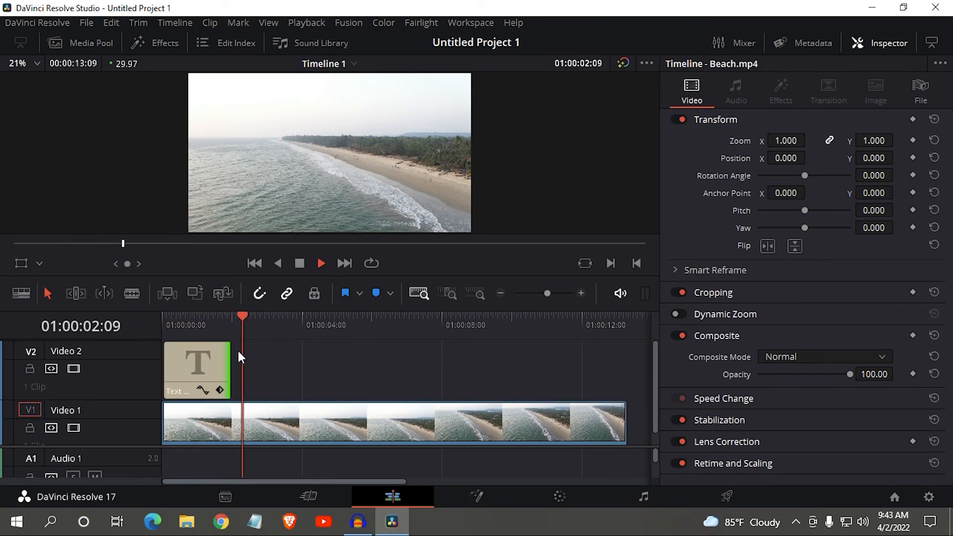
click(254, 263)
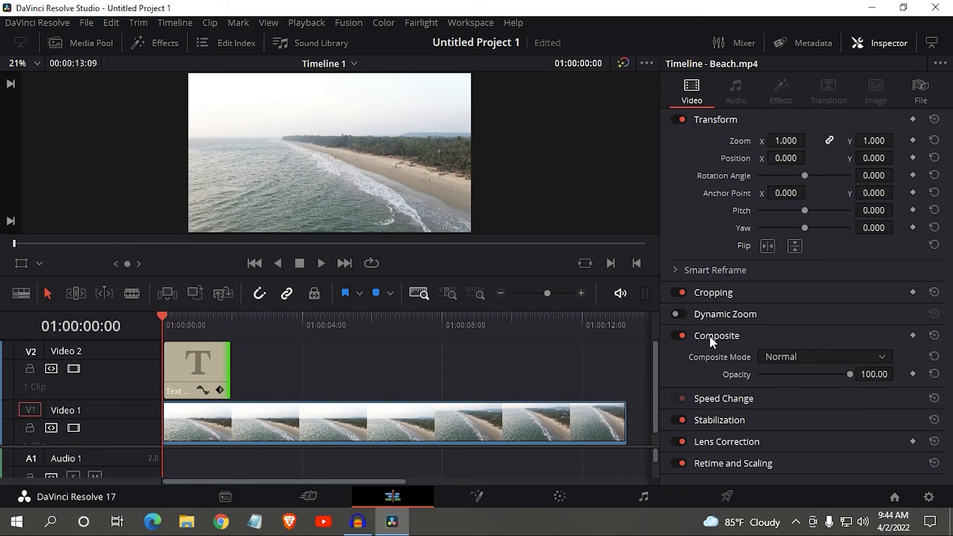